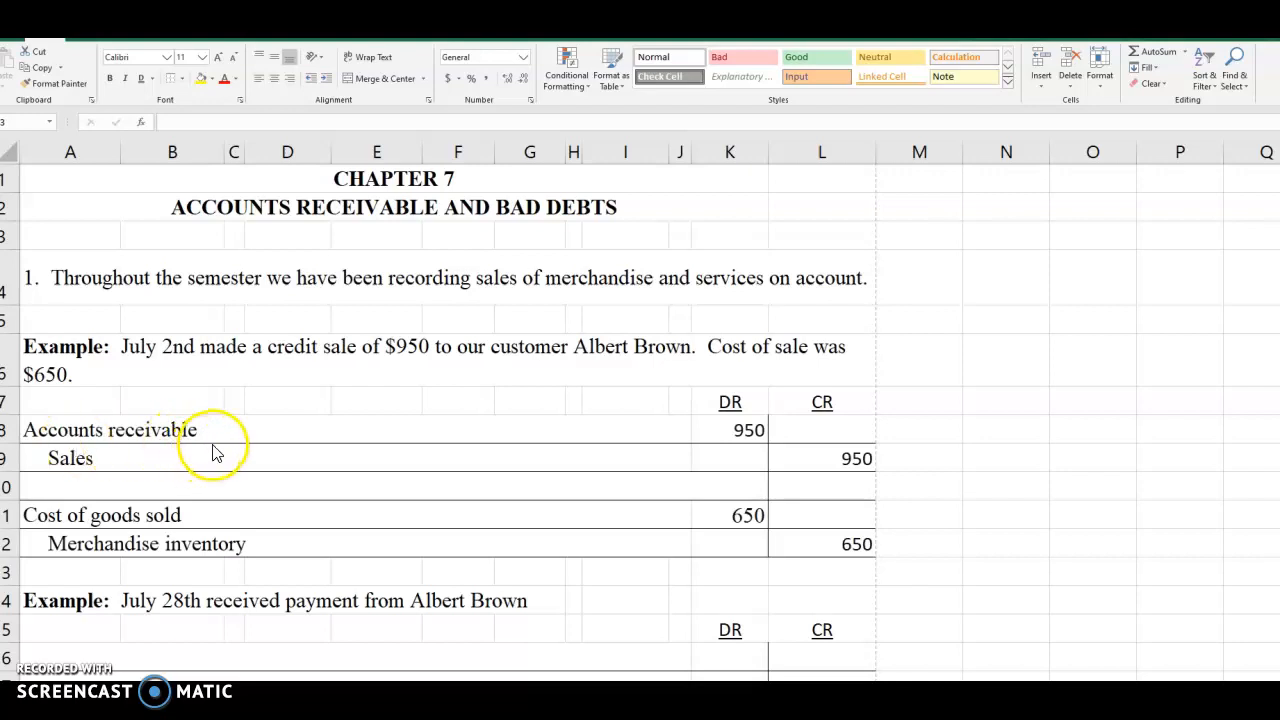
{"action": "mouse_move", "coordinate": [148, 448]}
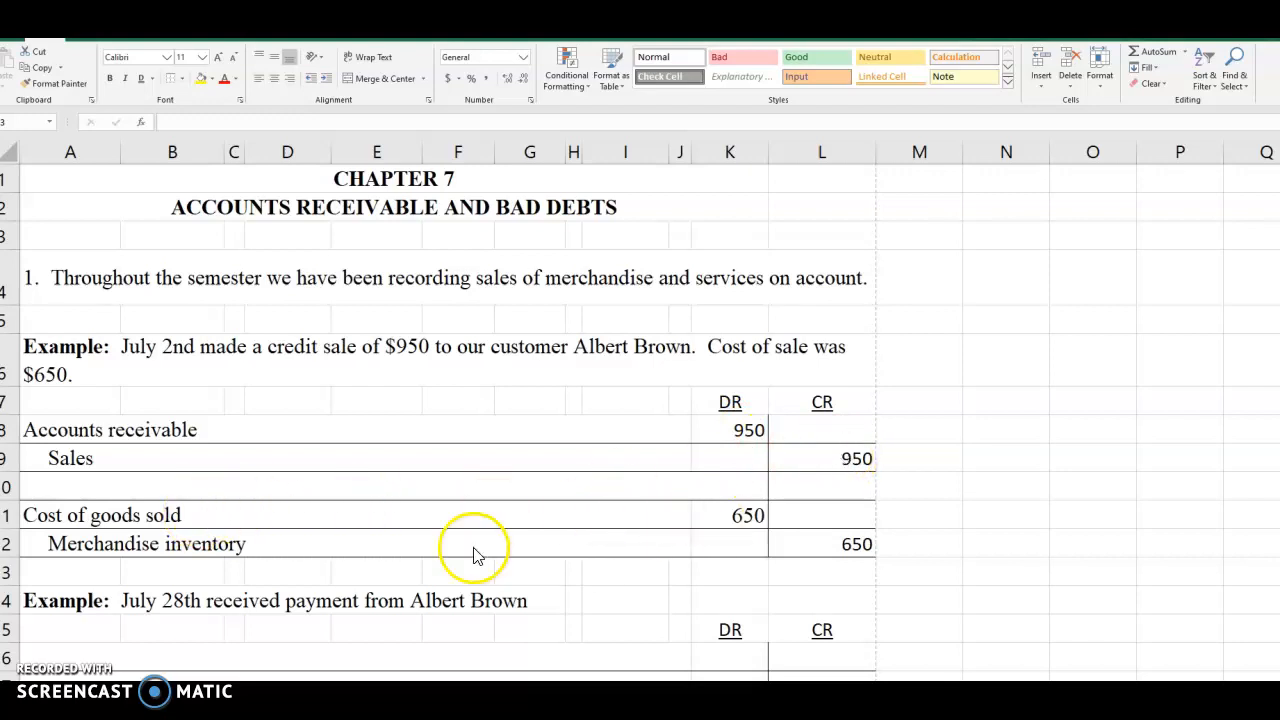
{"action": "mouse_move", "coordinate": [816, 544]}
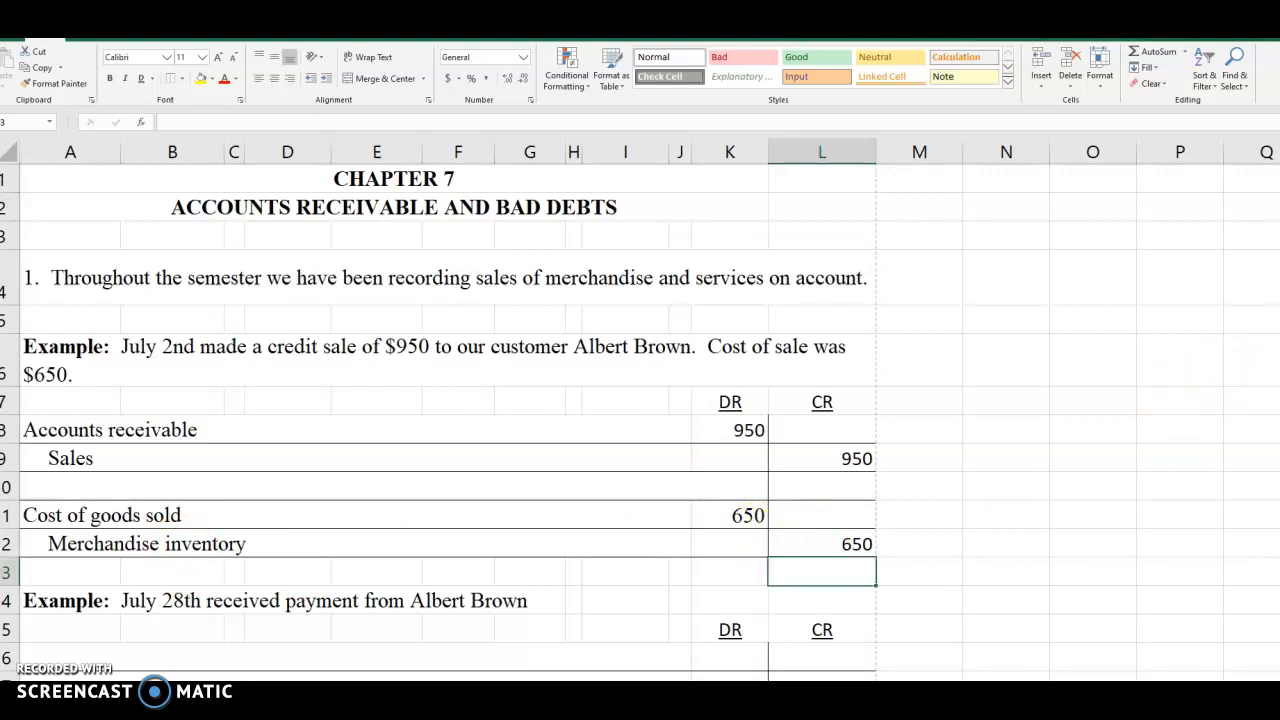
Journalize the July 28 payment: Cash debit 950, Accounts receivable credit 950.
{"action": "scroll", "scroll_direction": "down", "scroll_amount": 3}
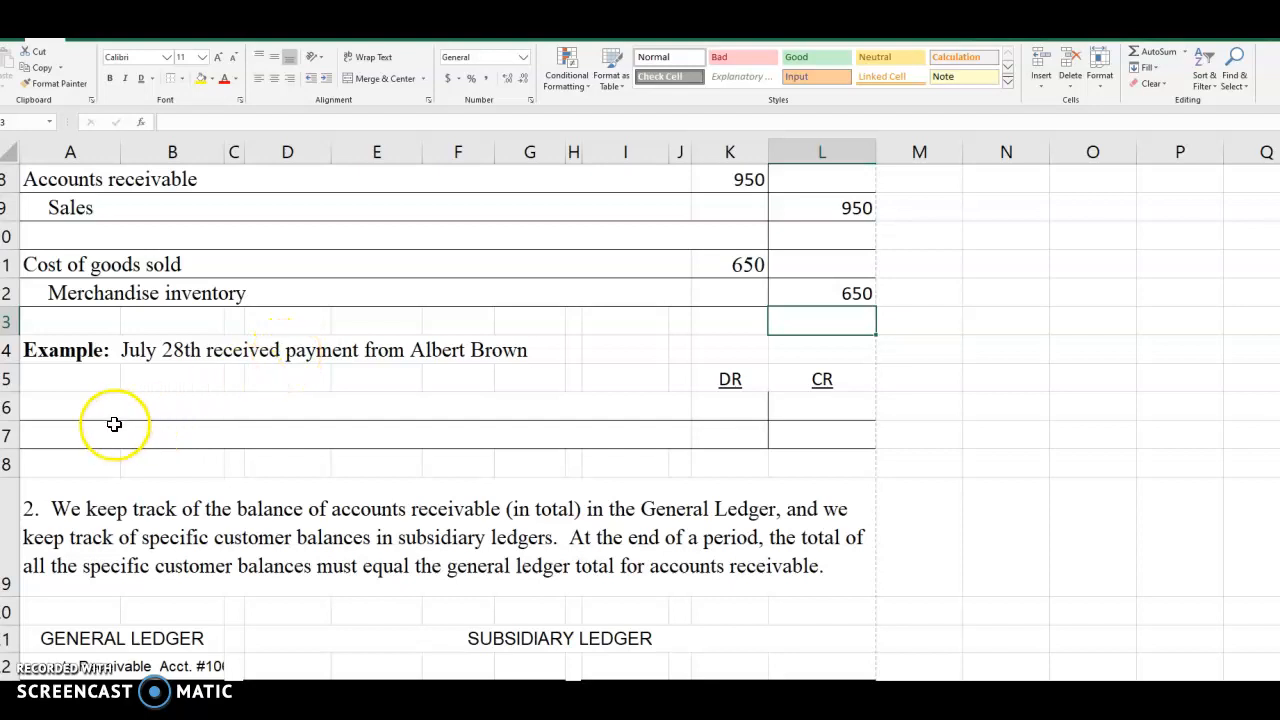
{"action": "mouse_move", "coordinate": [322, 414]}
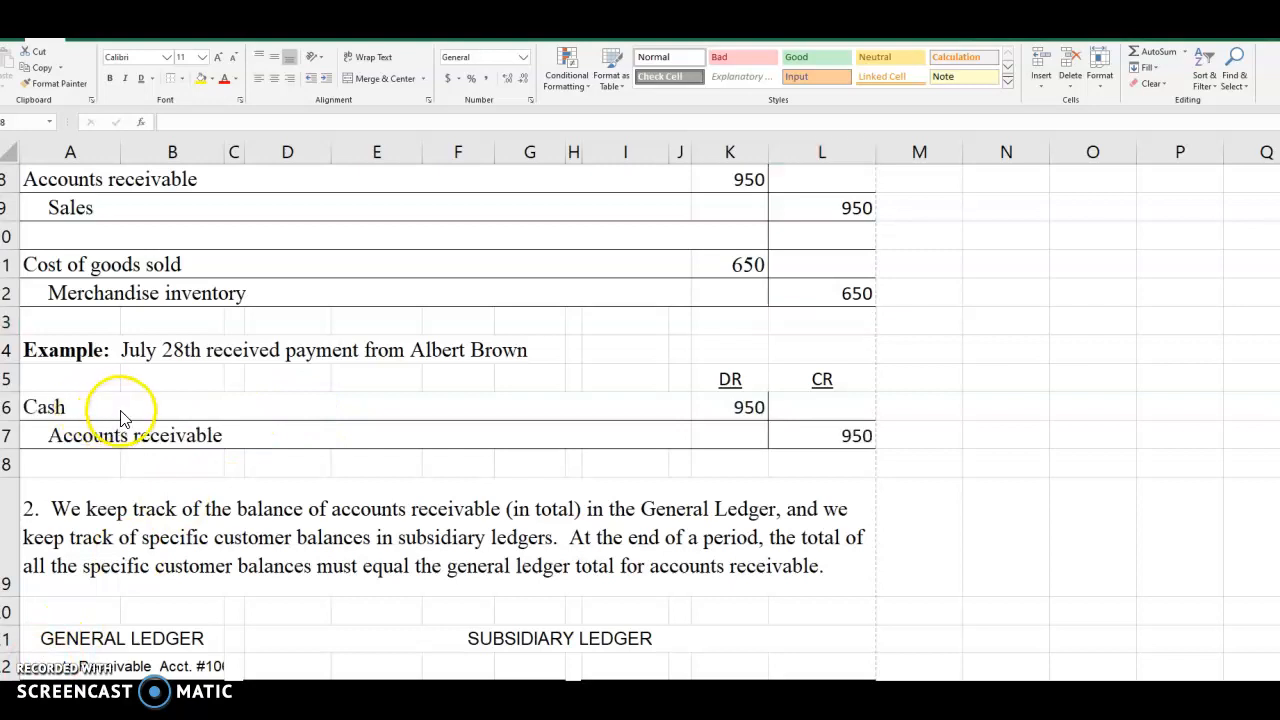
{"action": "mouse_move", "coordinate": [184, 442]}
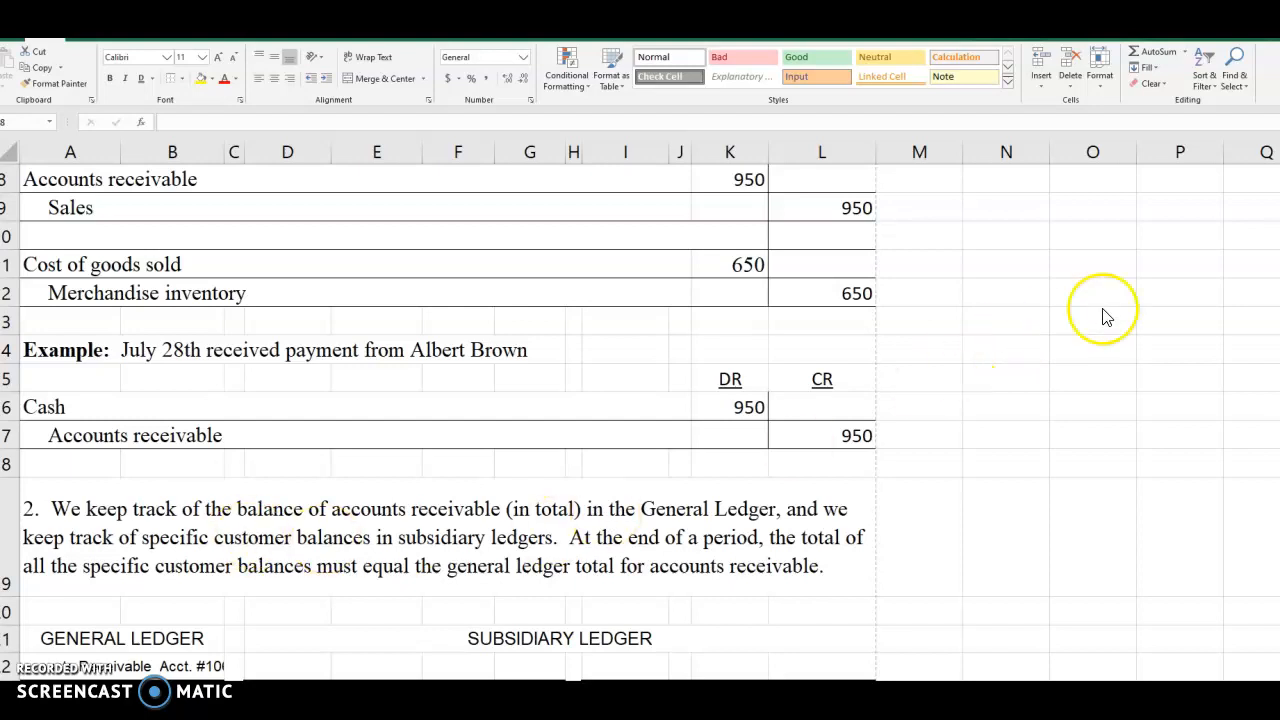
{"action": "left_click", "coordinate": [820, 464]}
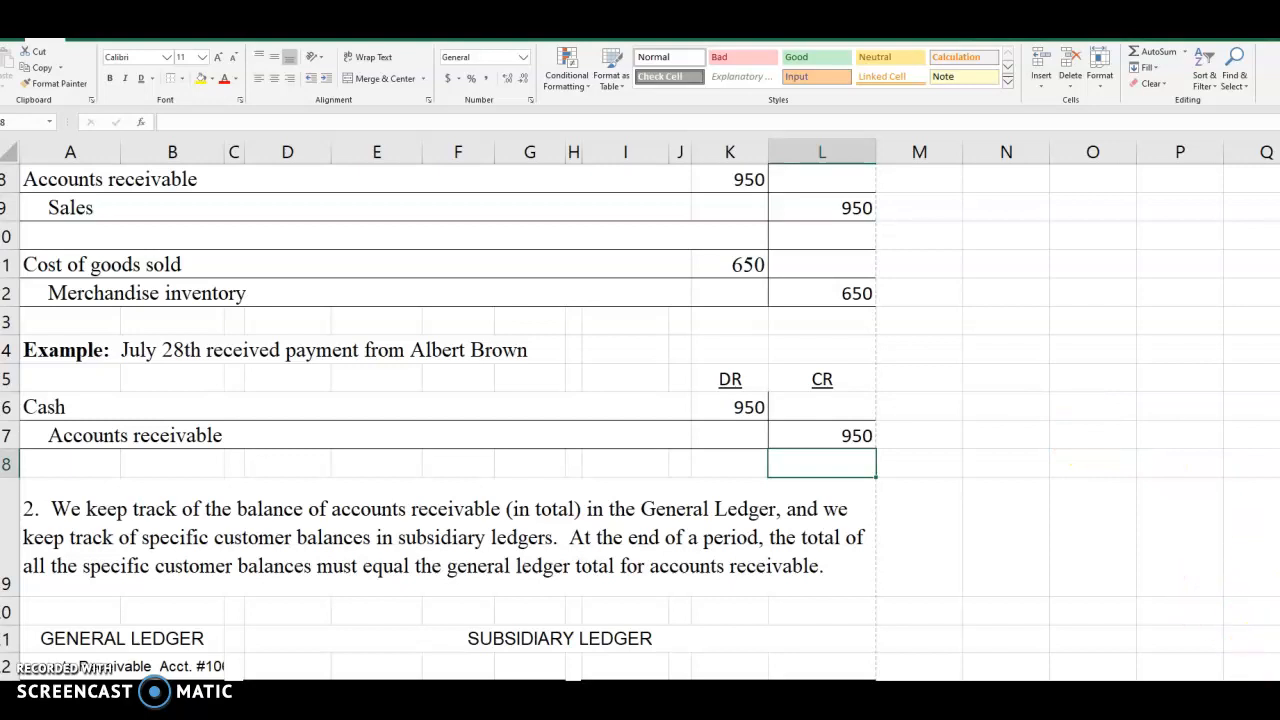
{"action": "mouse_move", "coordinate": [660, 168]}
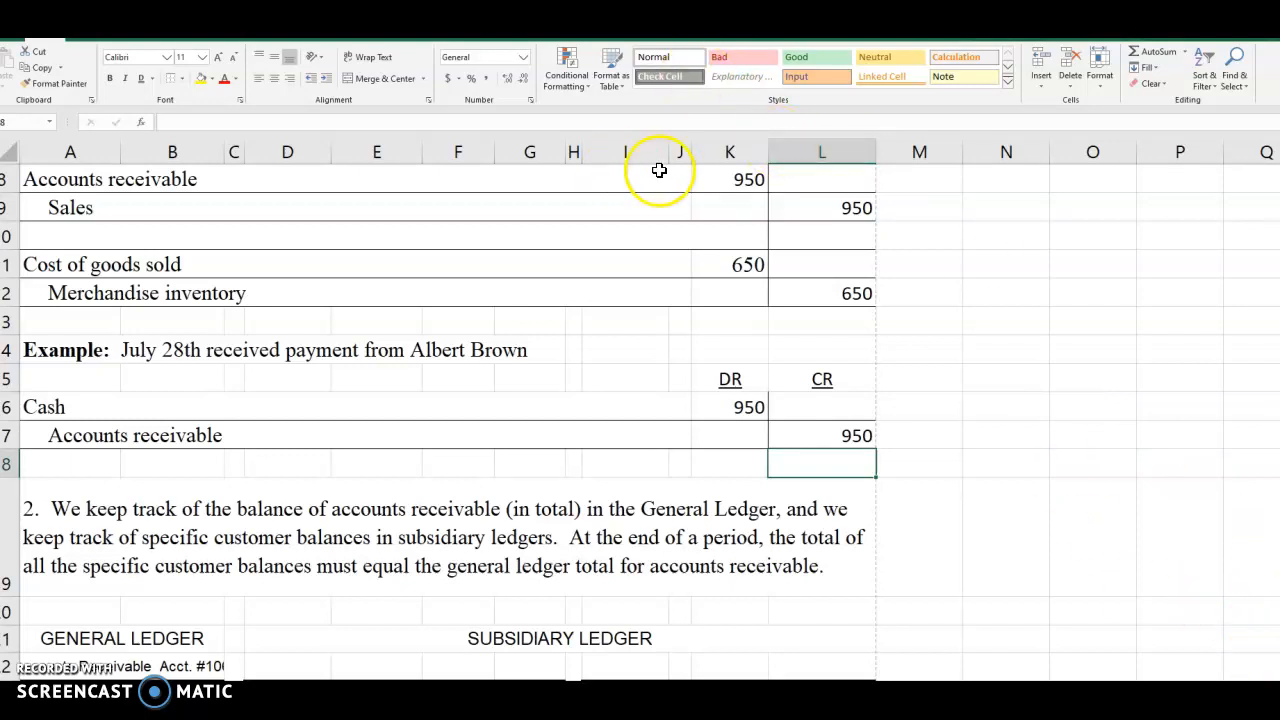
{"action": "mouse_move", "coordinate": [864, 324]}
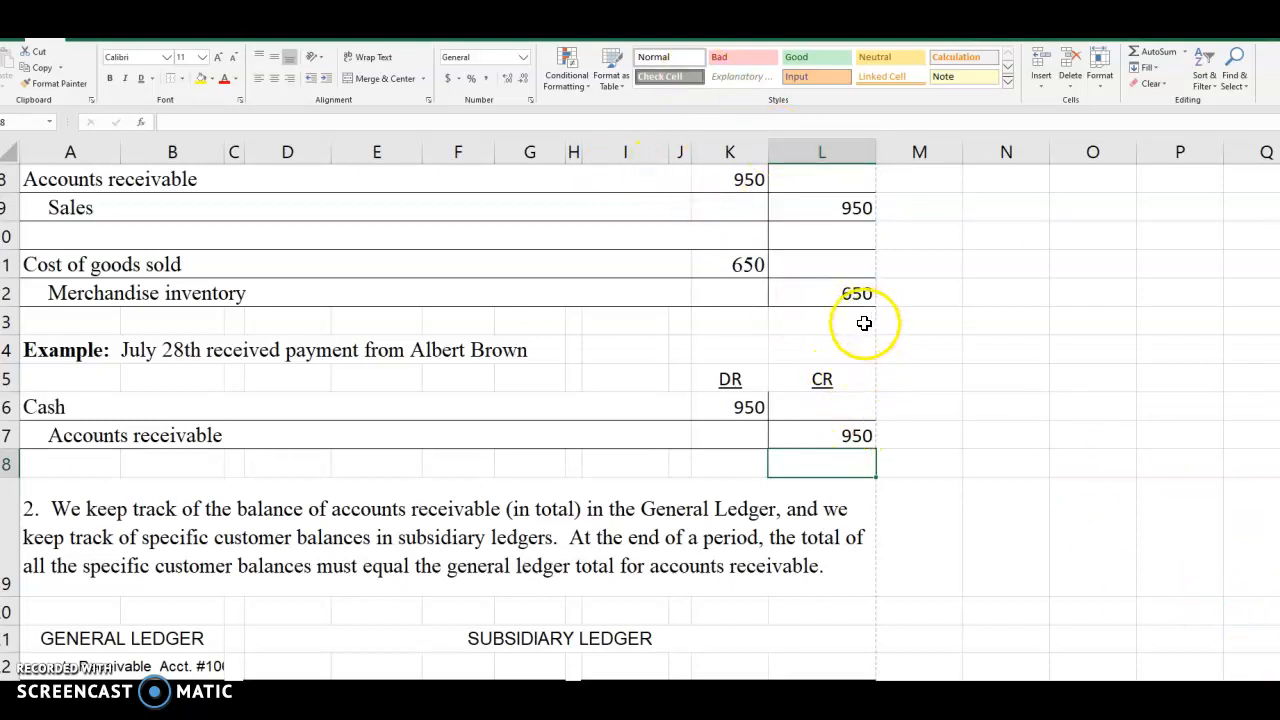
{"action": "mouse_move", "coordinate": [128, 638]}
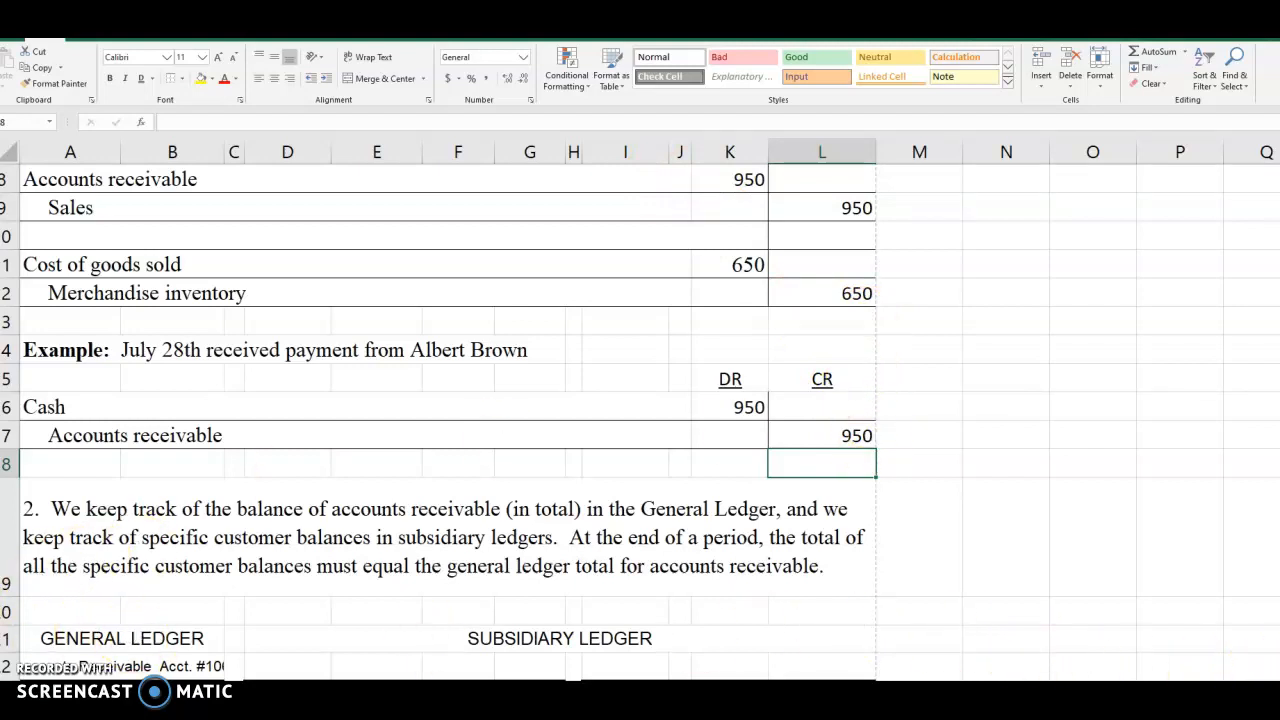
Scroll to the General Ledger ($1,550) and Subsidiary Ledgers for J. Kent ($900) and N. Grange ($650).
{"action": "scroll", "scroll_direction": "down", "scroll_amount": 3}
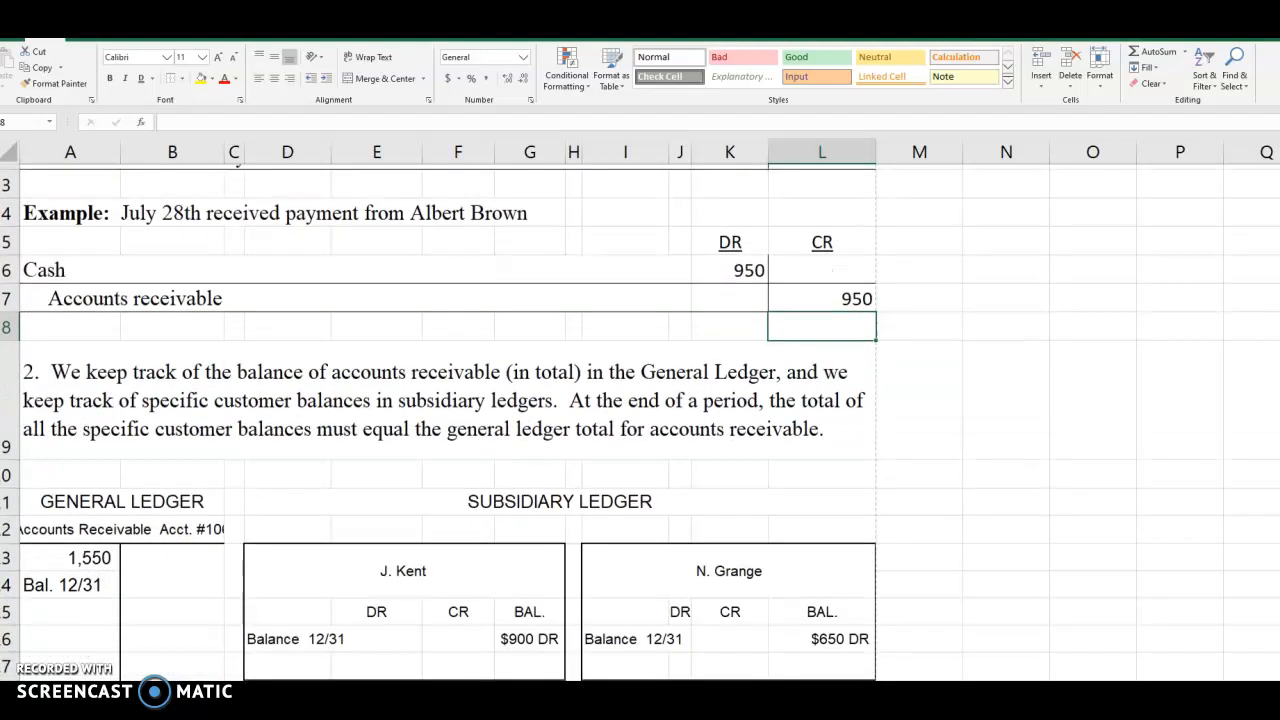
{"action": "scroll", "scroll_direction": "down", "scroll_amount": 3}
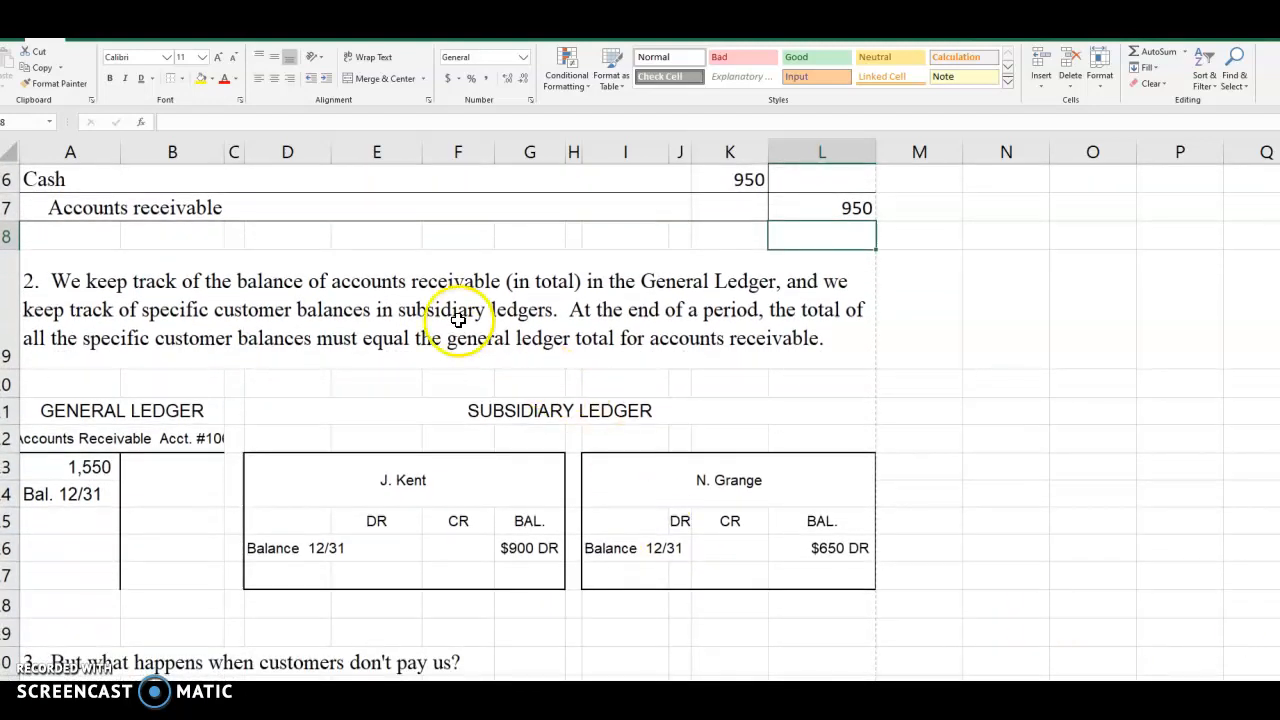
{"action": "mouse_move", "coordinate": [76, 410]}
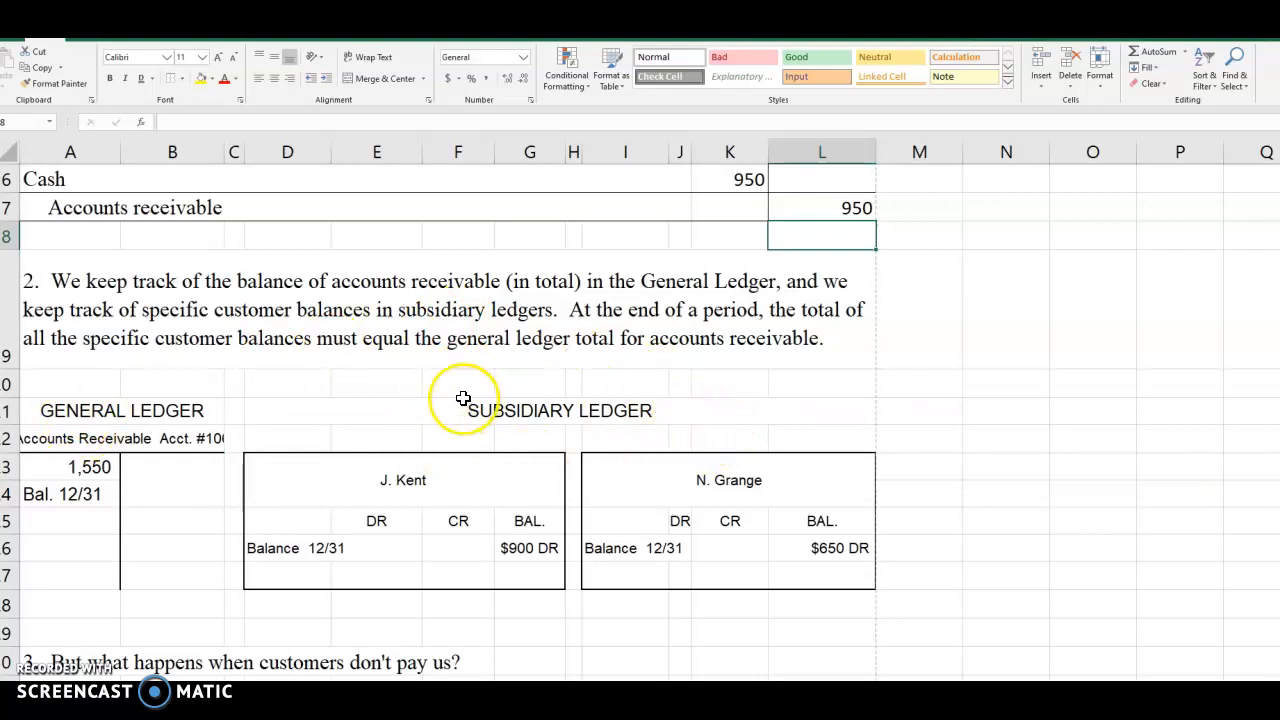
{"action": "mouse_move", "coordinate": [54, 474]}
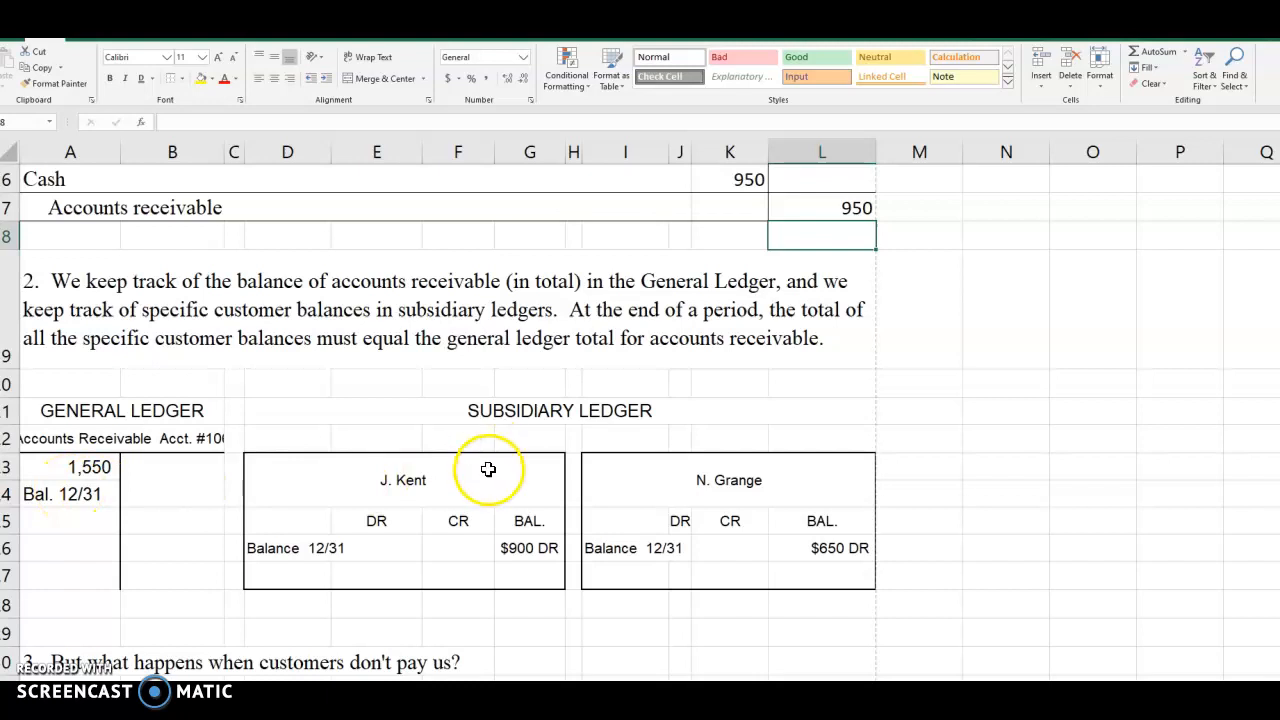
{"action": "mouse_move", "coordinate": [584, 408]}
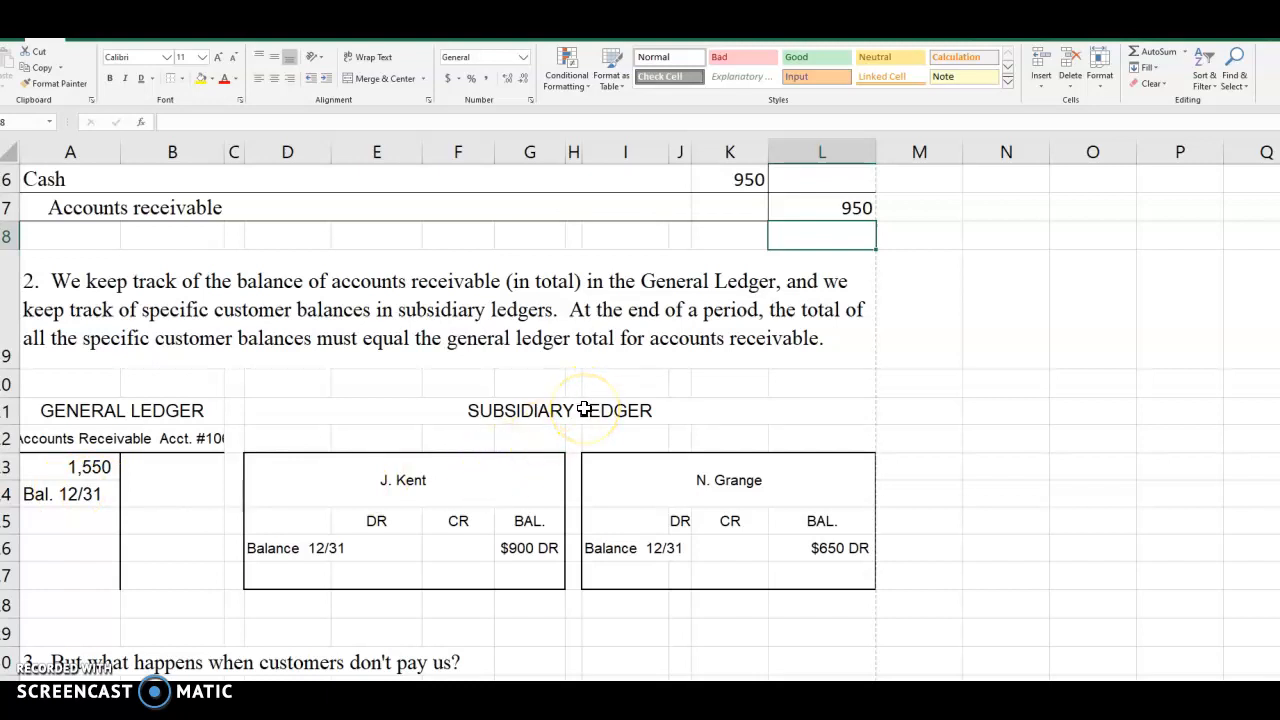
{"action": "mouse_move", "coordinate": [380, 524]}
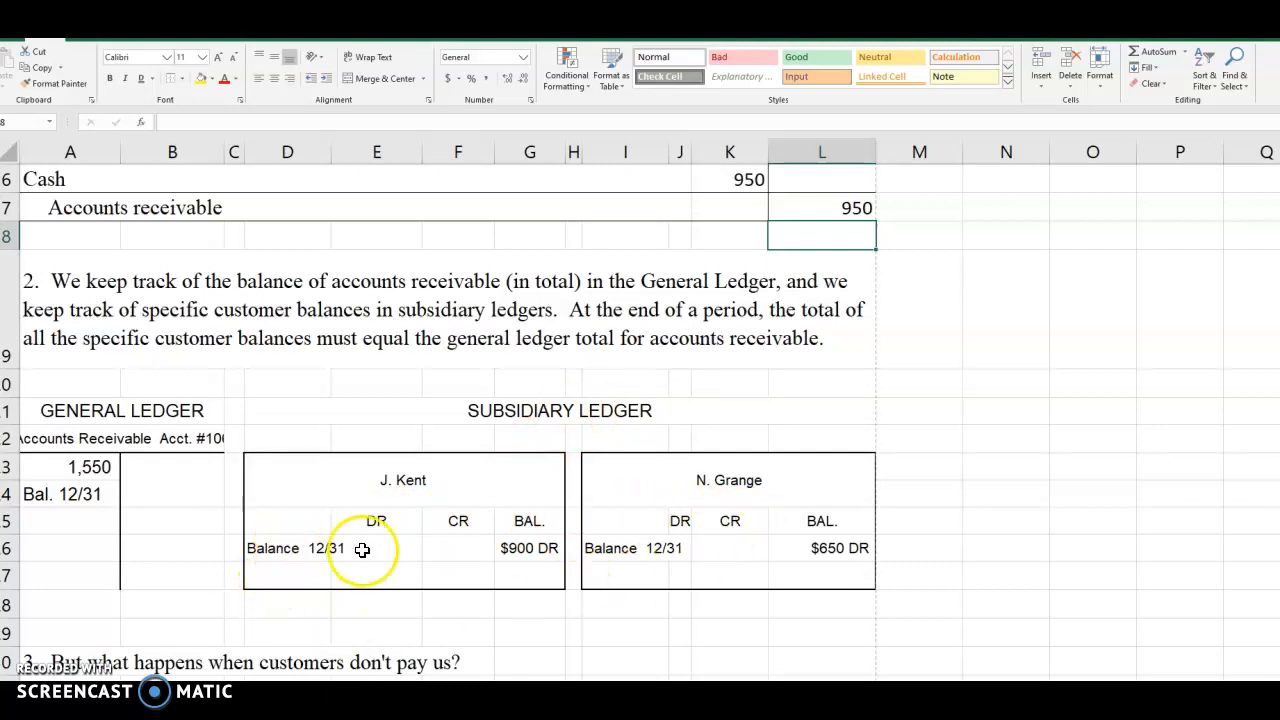
{"action": "mouse_move", "coordinate": [482, 572]}
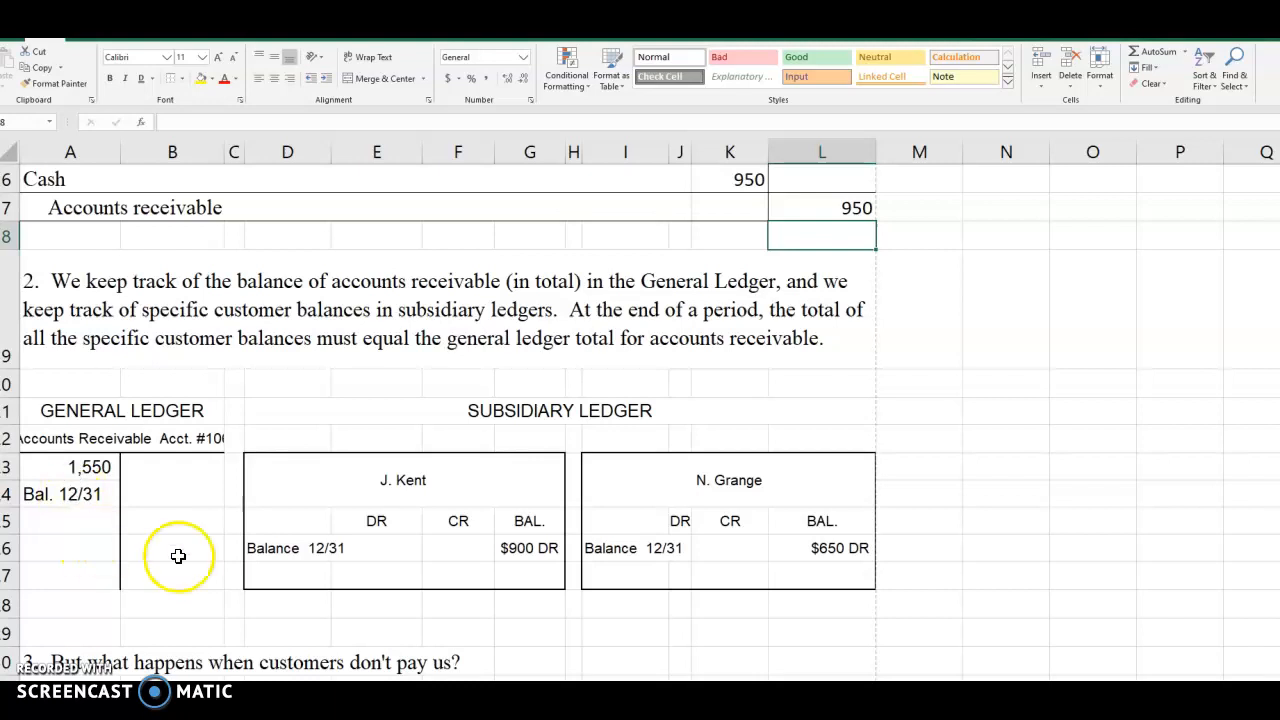
{"action": "mouse_move", "coordinate": [756, 538]}
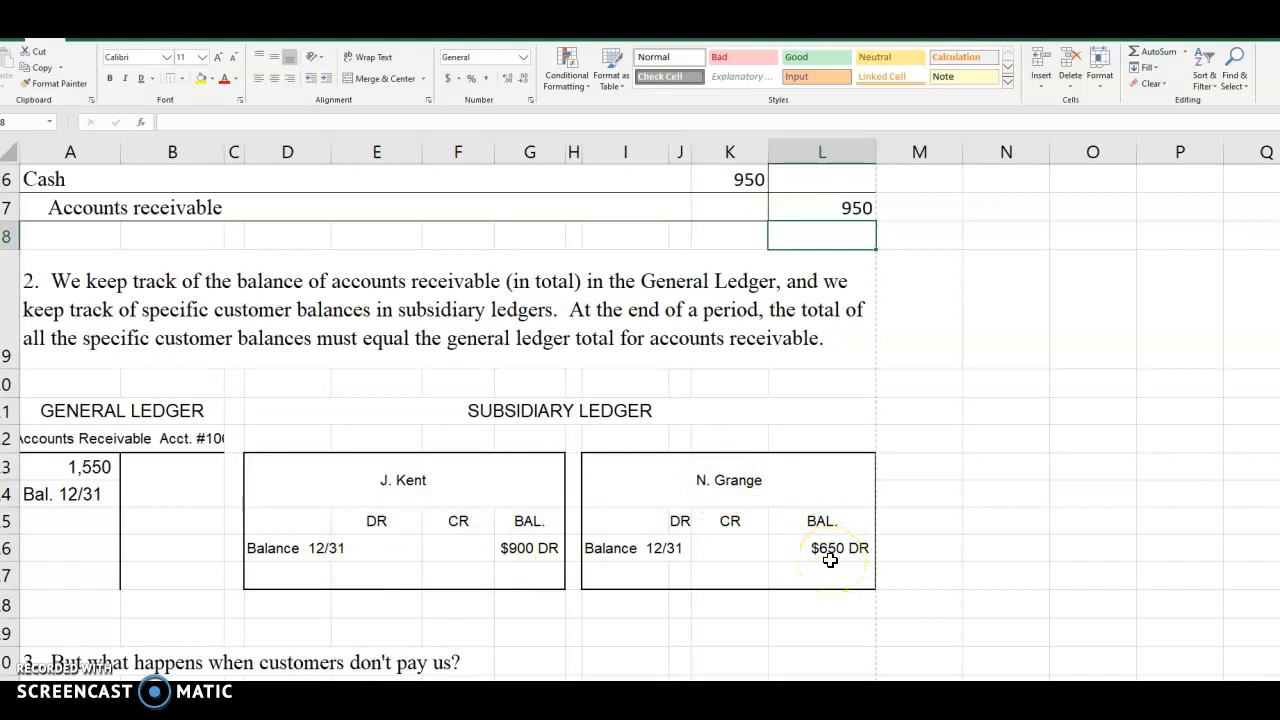
{"action": "mouse_move", "coordinate": [558, 510]}
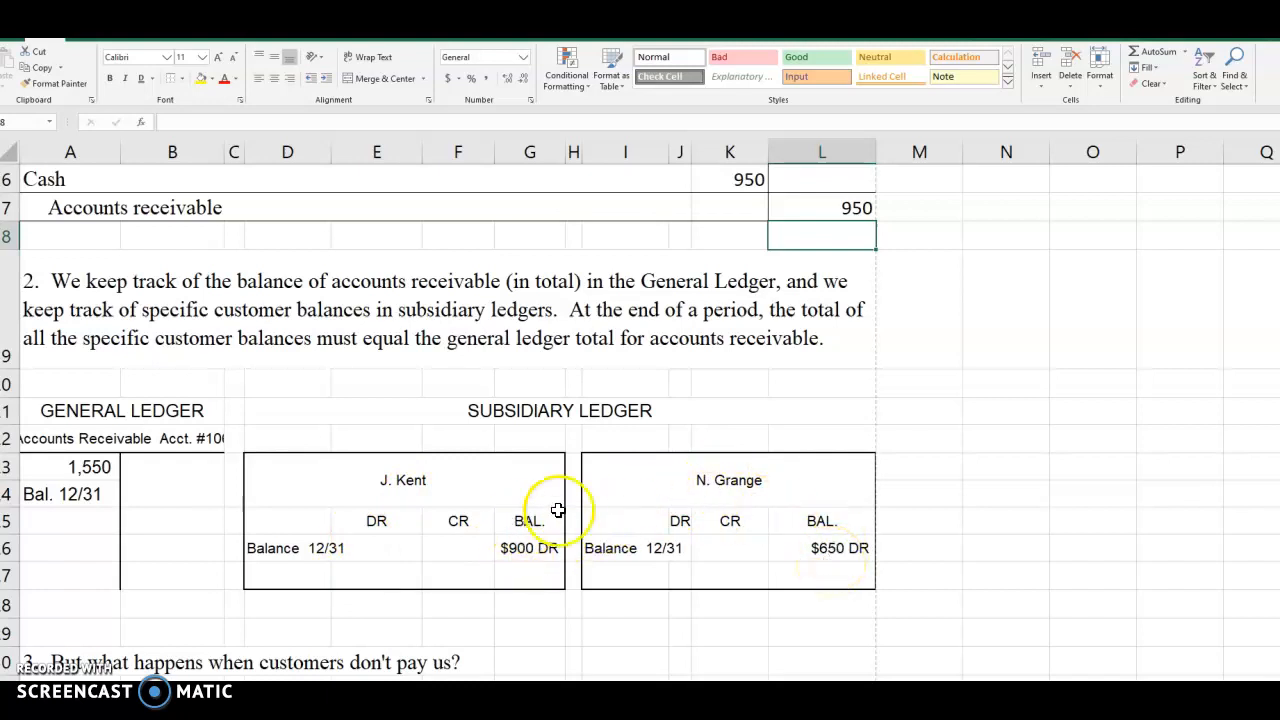
{"action": "mouse_move", "coordinate": [68, 482]}
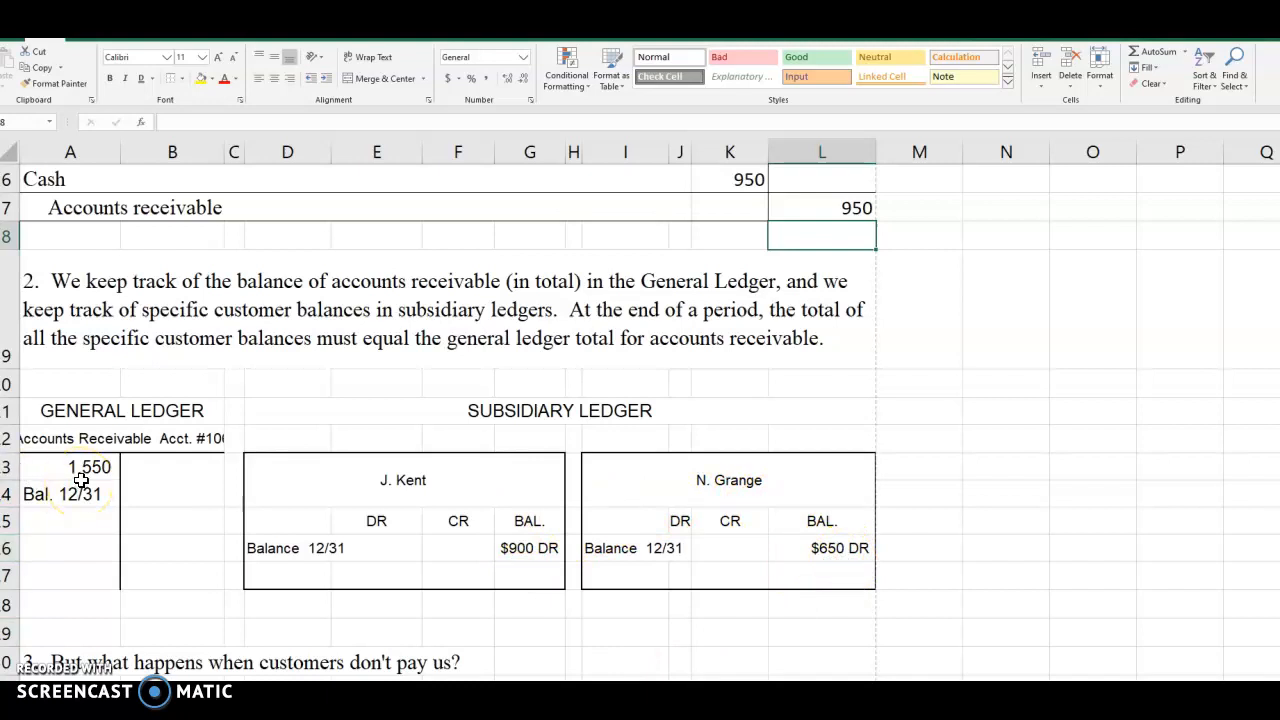
{"action": "mouse_move", "coordinate": [84, 478]}
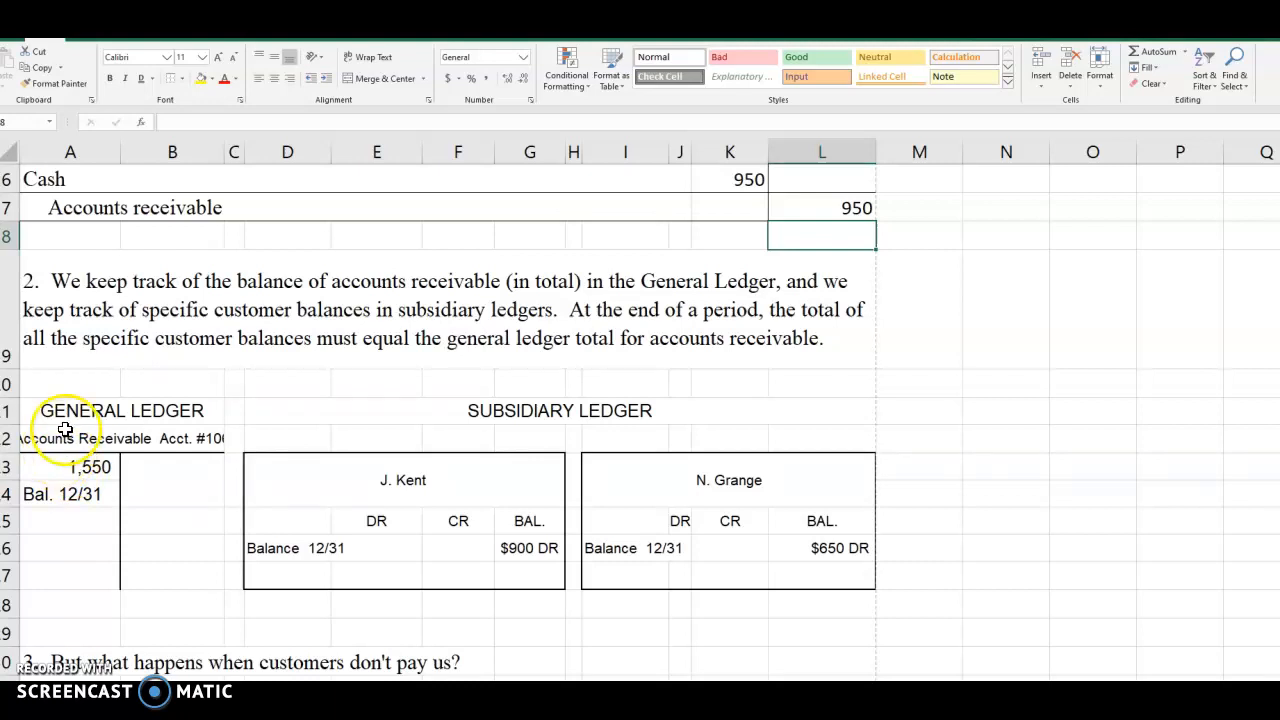
{"action": "mouse_move", "coordinate": [100, 630]}
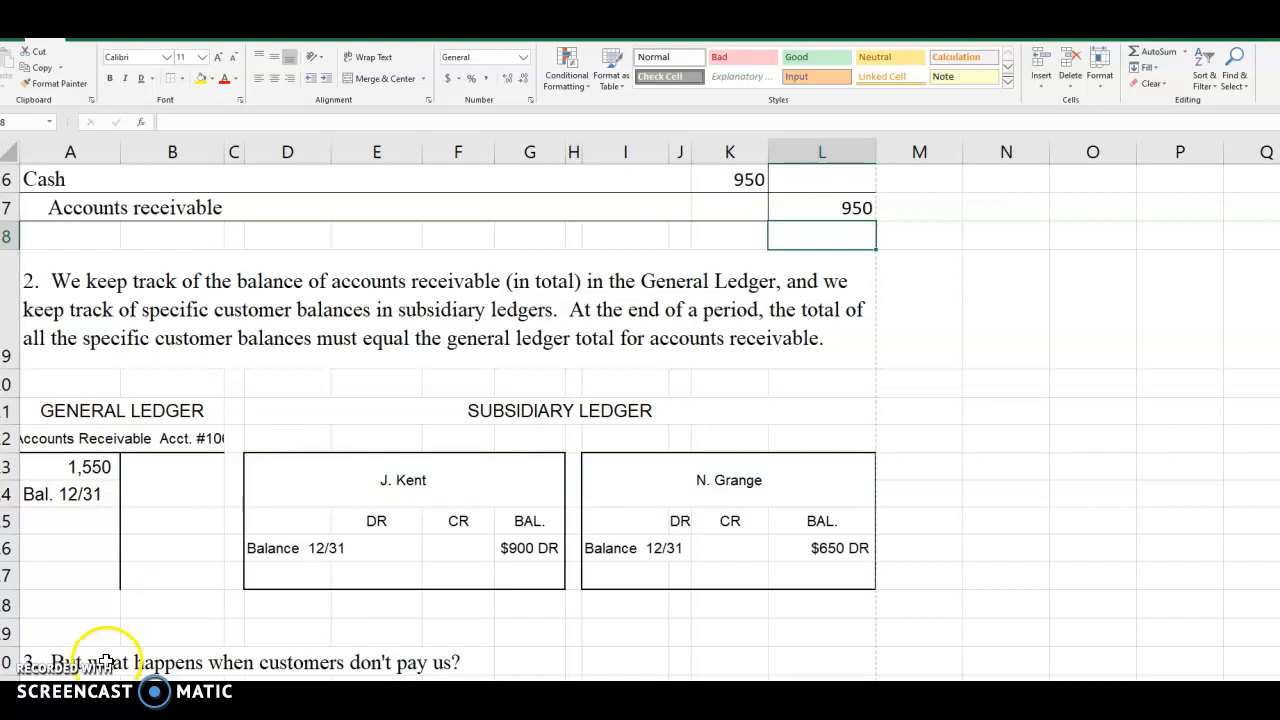
{"action": "left_click", "coordinate": [172, 662]}
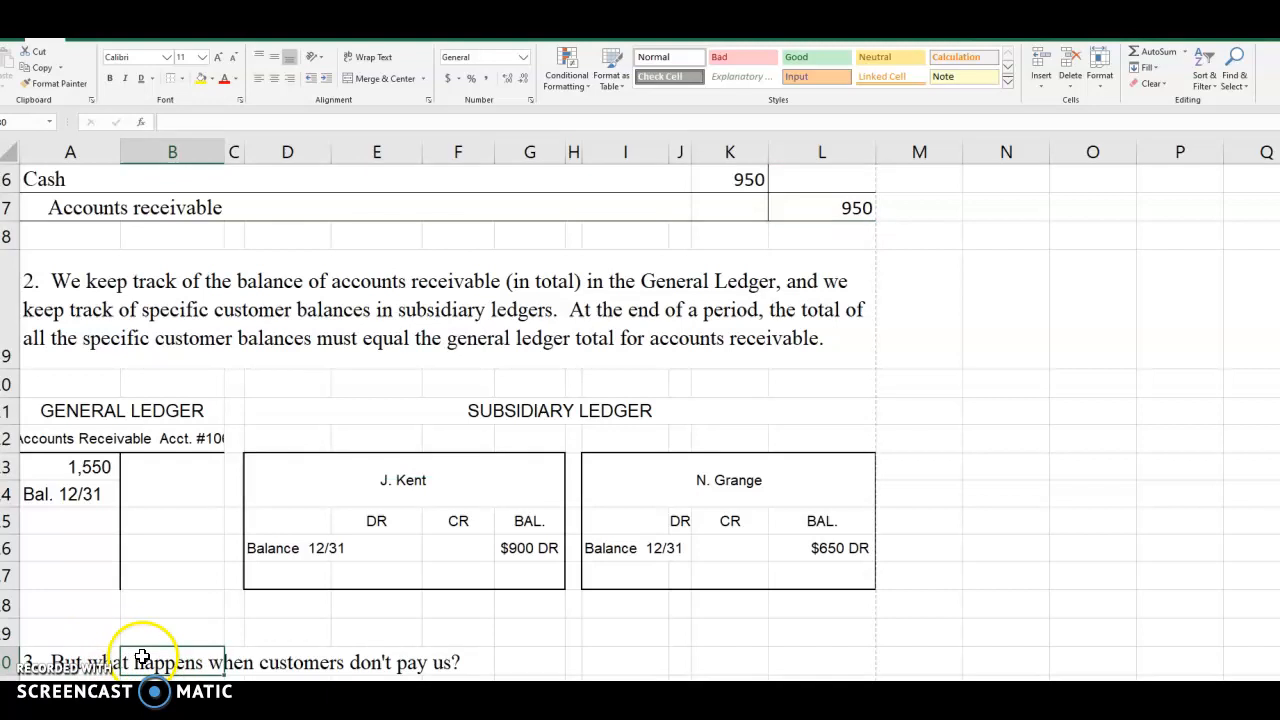